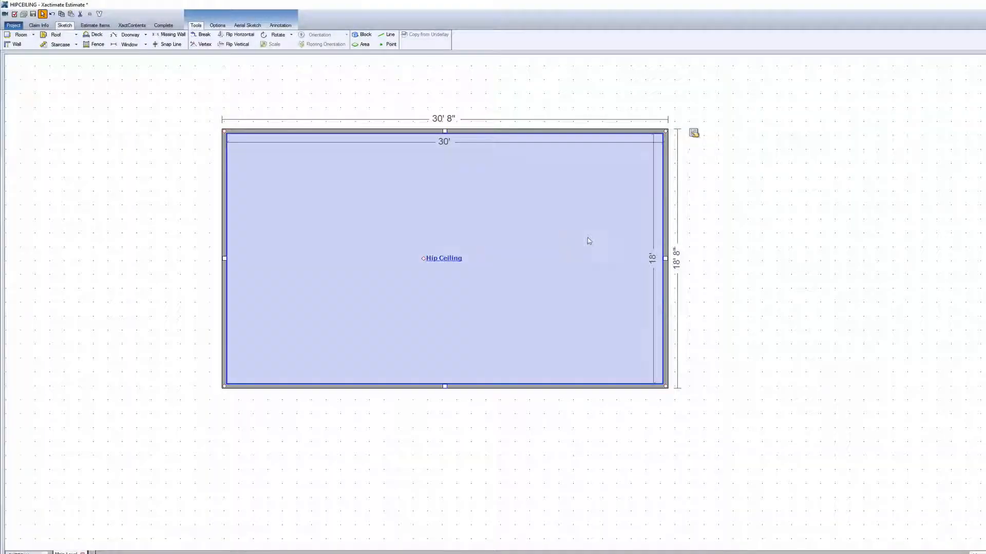
mouse_move(693, 133)
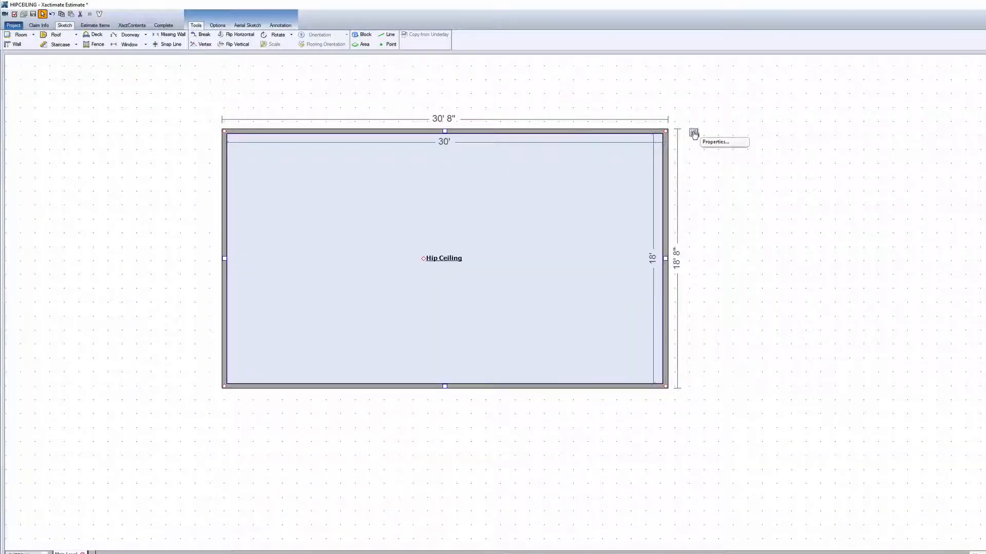
click(714, 142)
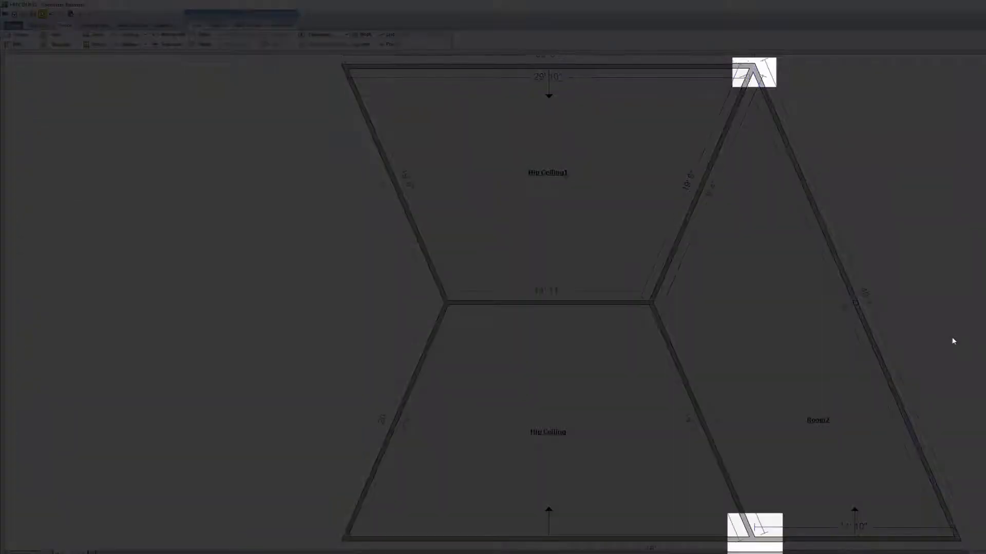
Step: Select the triangular Room2 beside the trapezoids, showing its 40' 1" slope, 19' edges and 14' 10" base
click(817, 420)
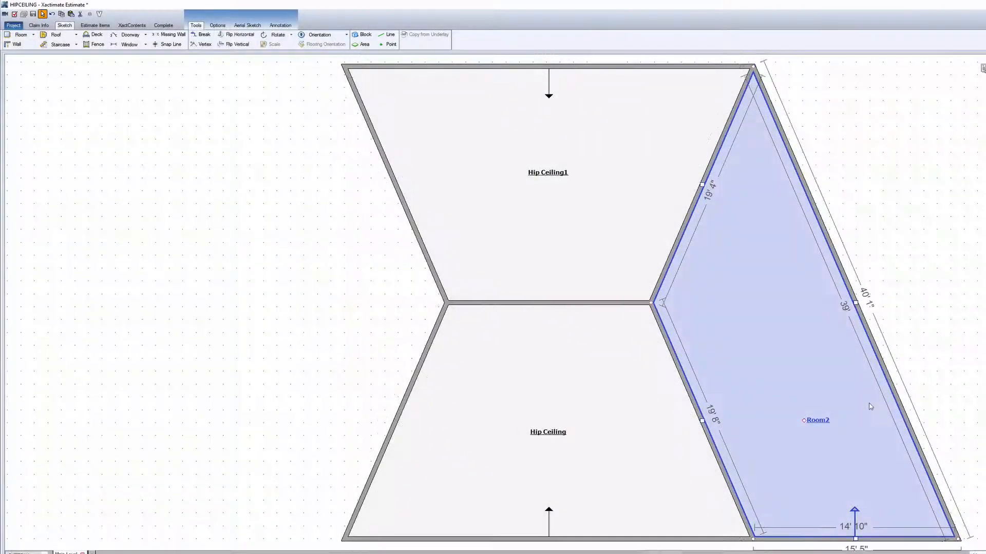